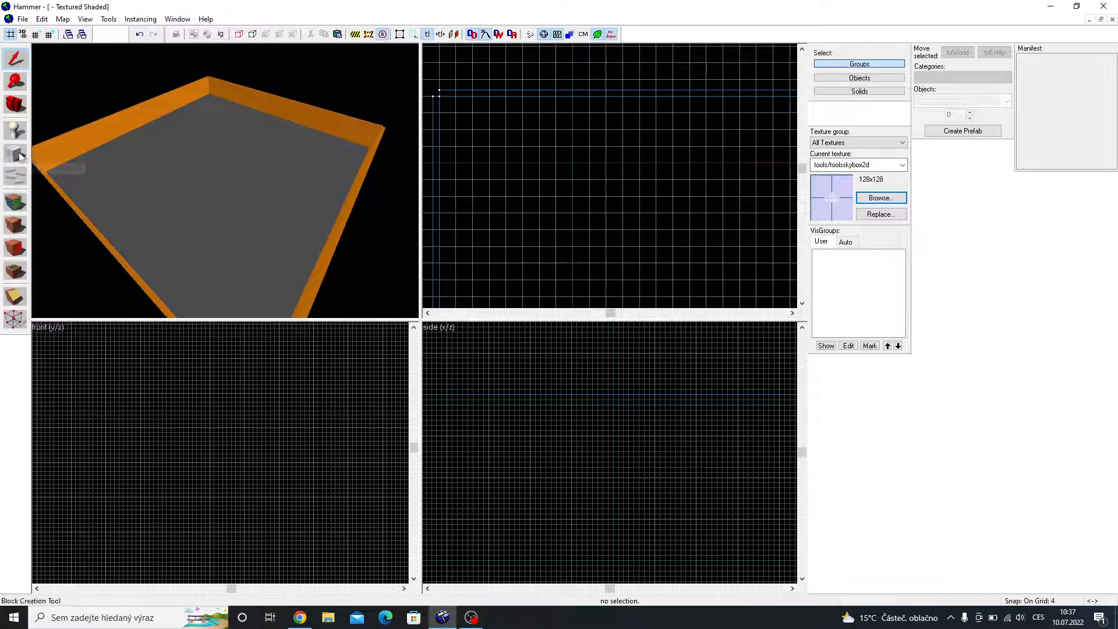
Step: Draw a tall toolsskybox2d wall brush along one side of the room with the Block tool
click(15, 152)
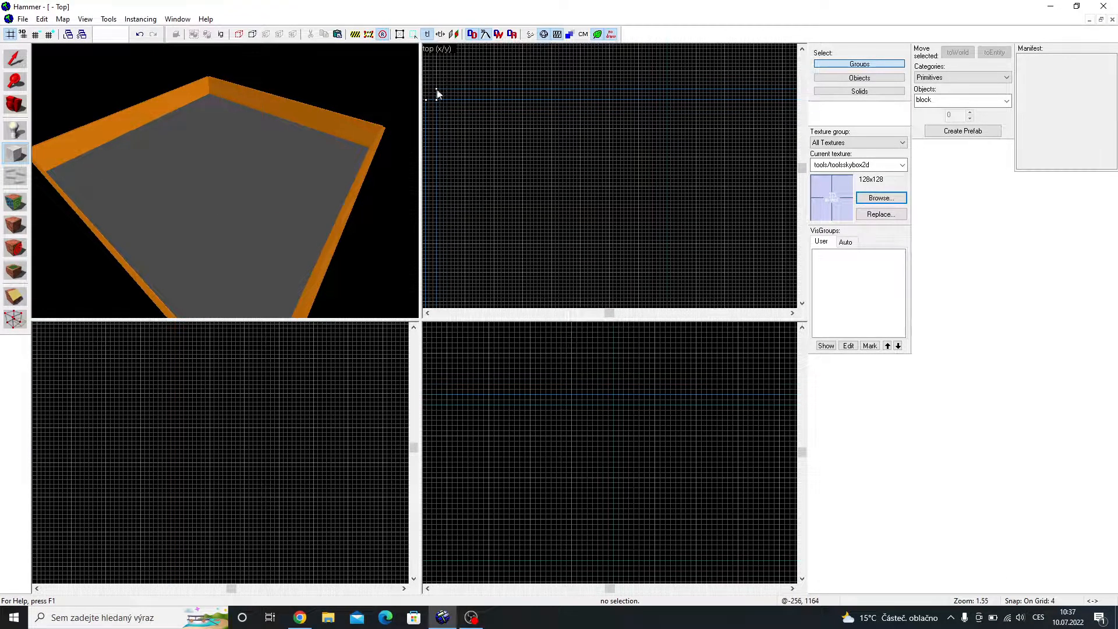
scroll(down, 3)
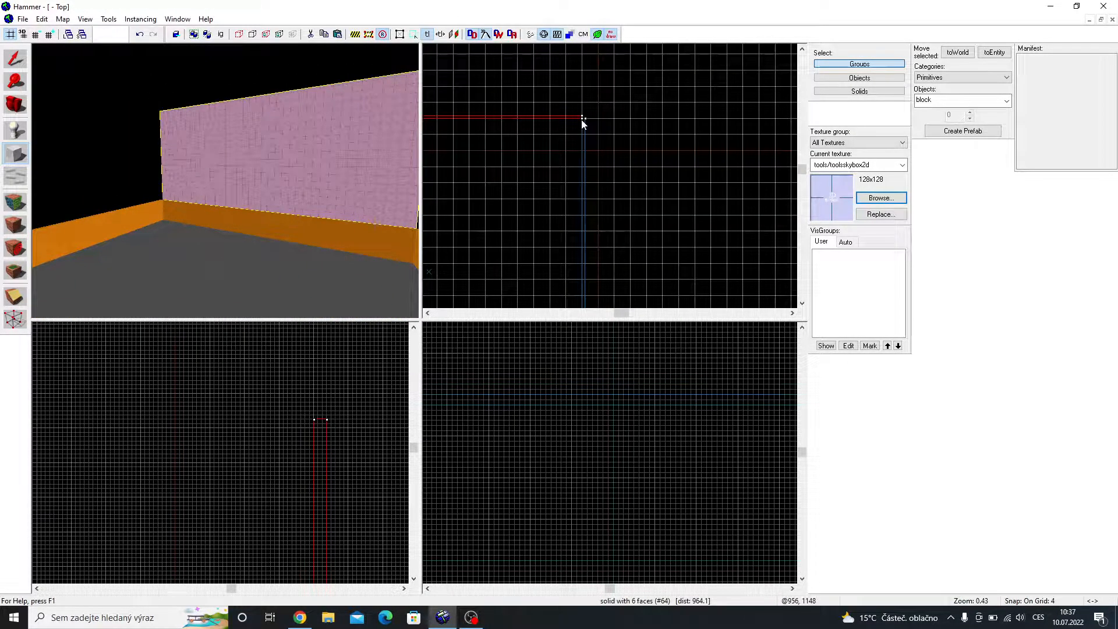
scroll(up, 3)
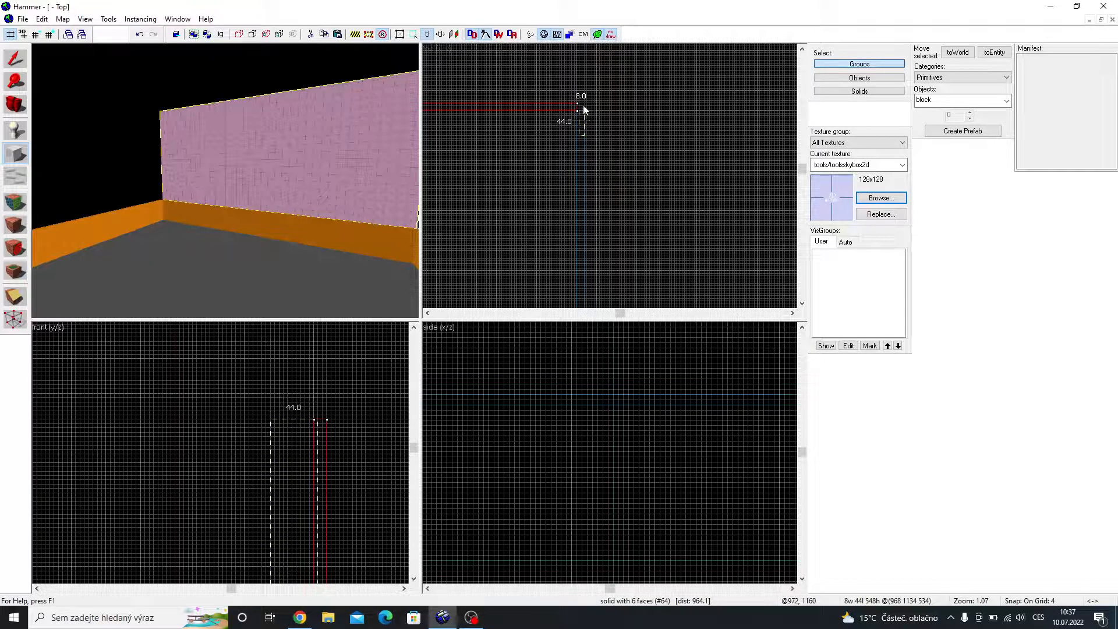
scroll(up, 3)
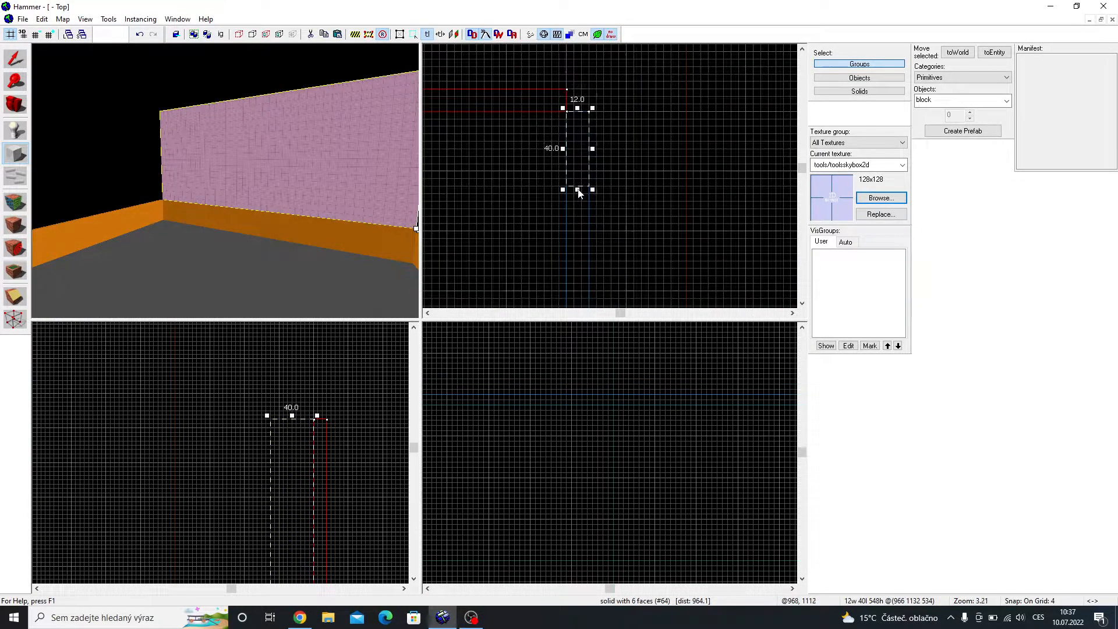
scroll(down, 3)
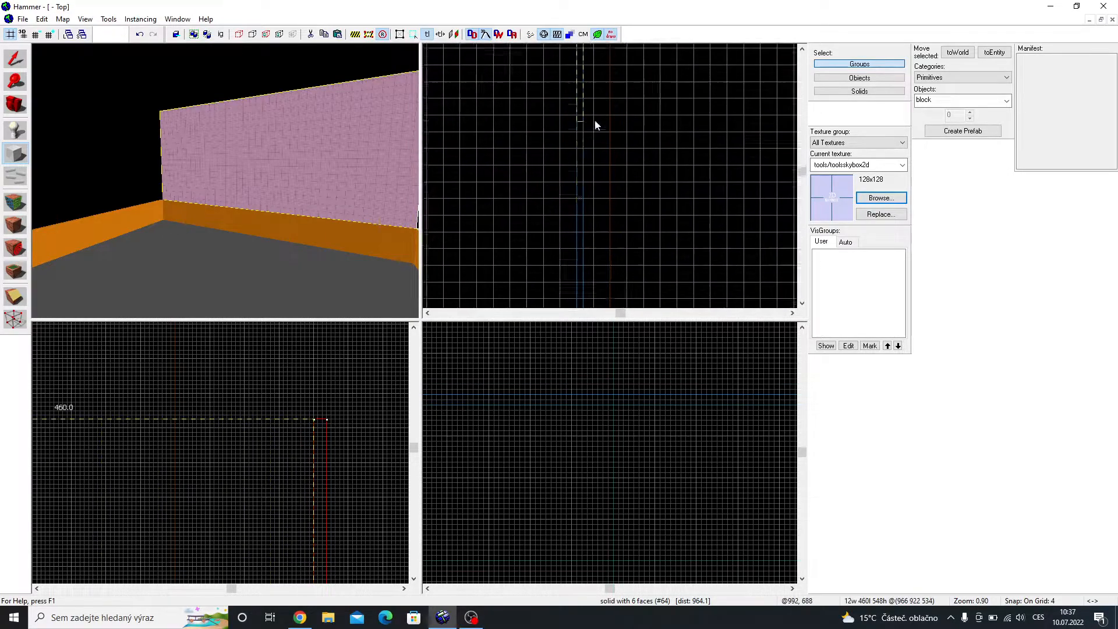
scroll(up, 3)
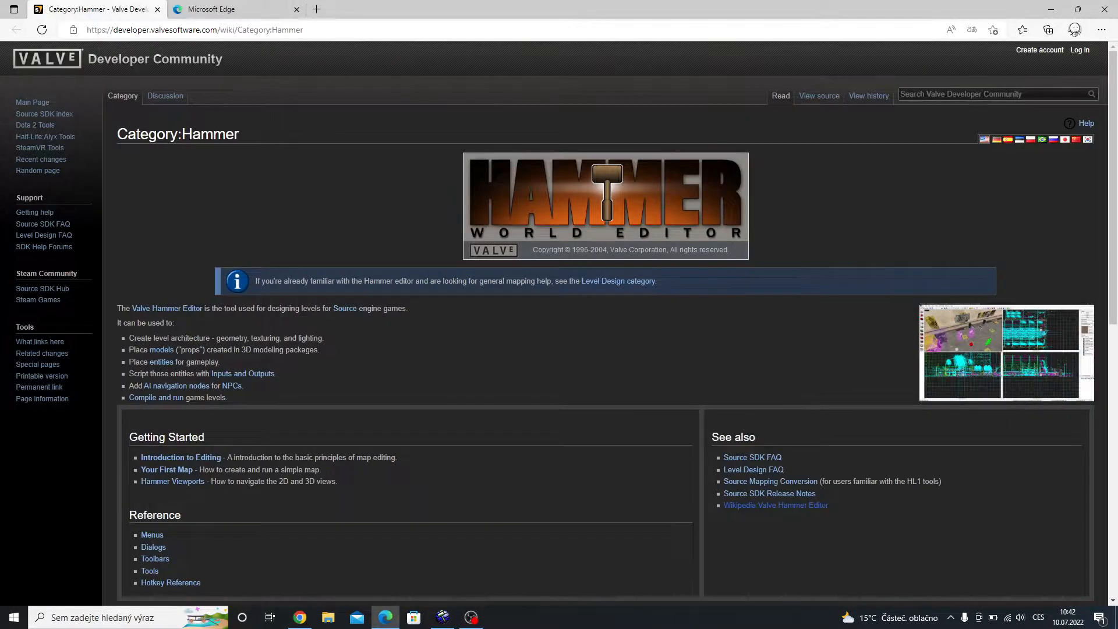
Step: Search the wiki for 'sky' and choose the Sky List article from the suggestions
text(s)
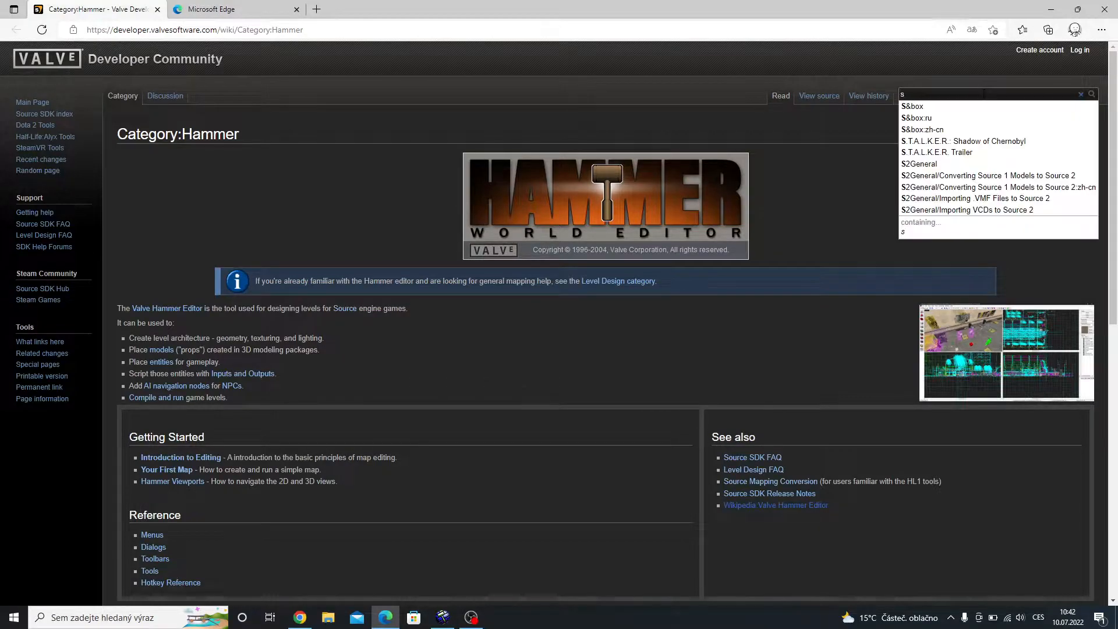
text(skybo)
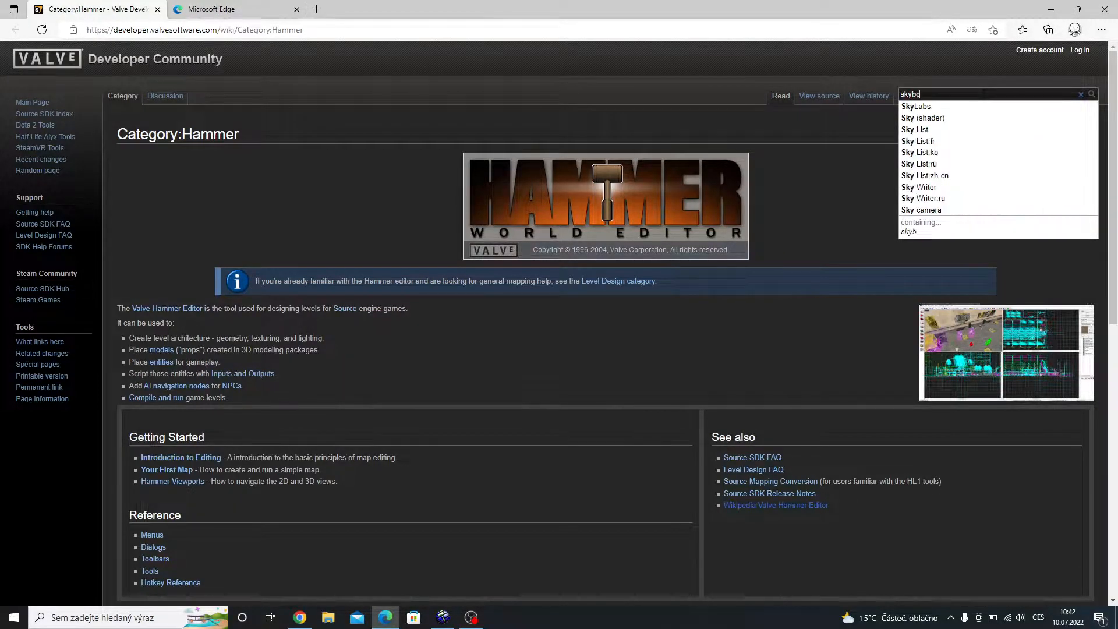
text(x)
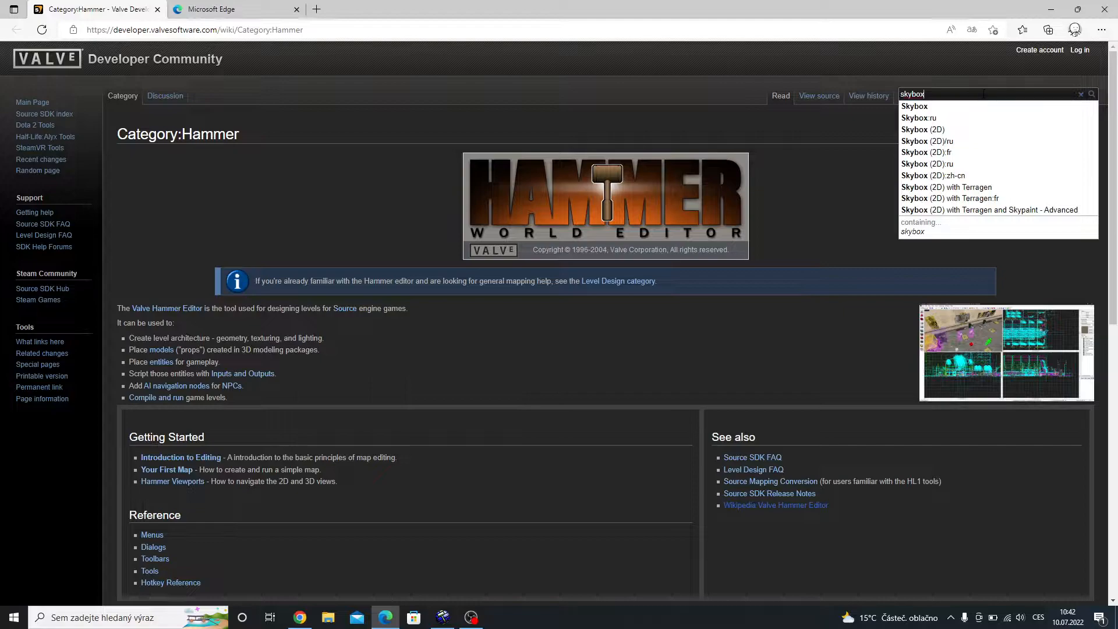
key(Backspace)
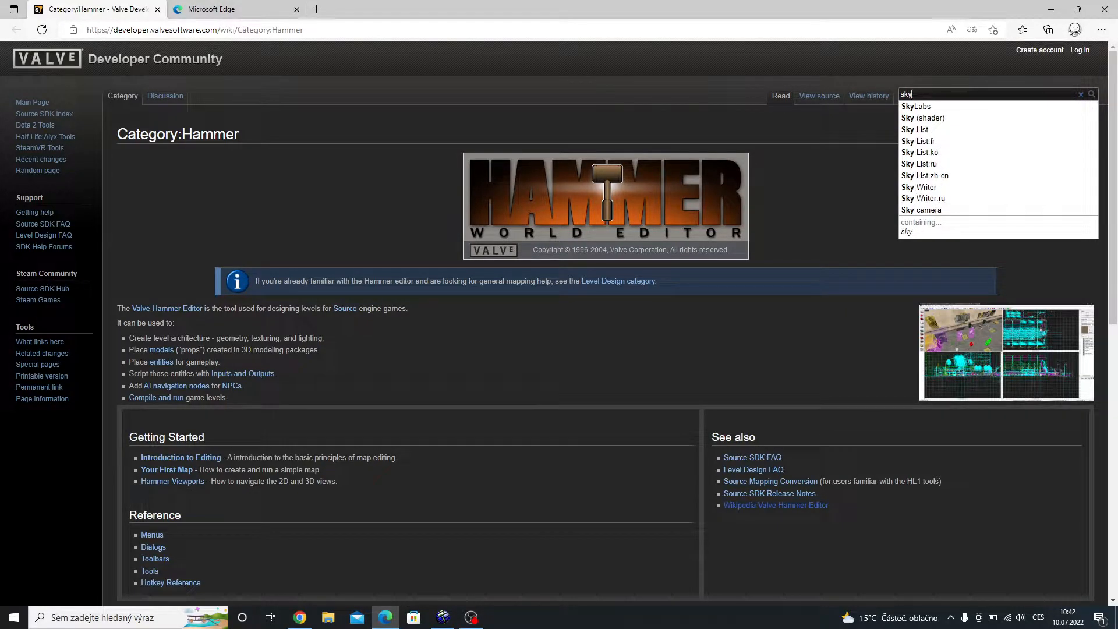
mouse_move(925, 129)
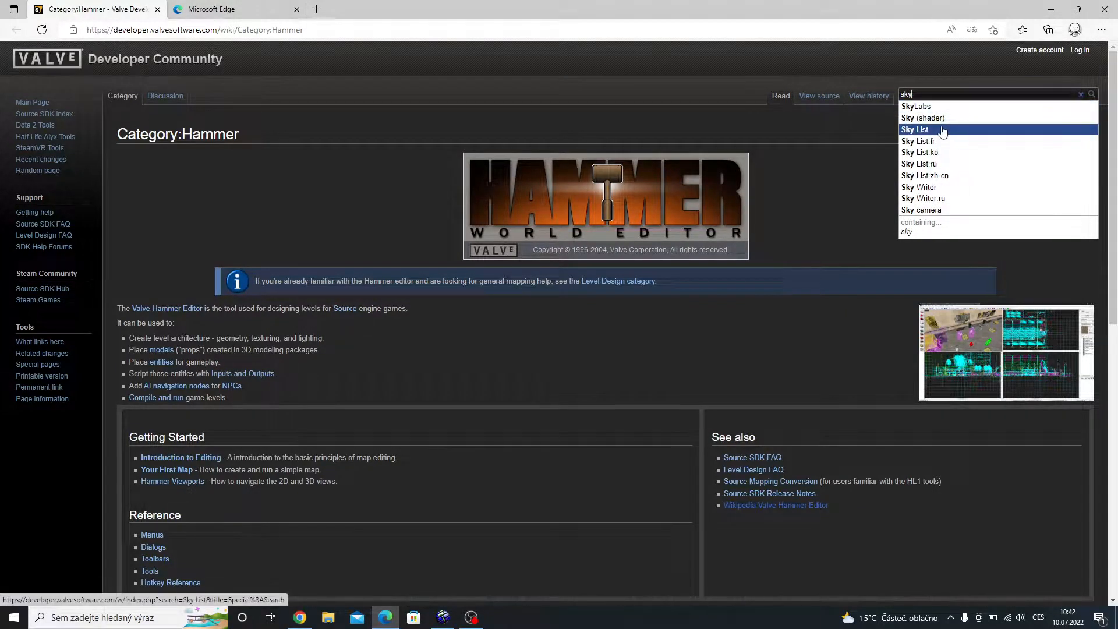
click(914, 129)
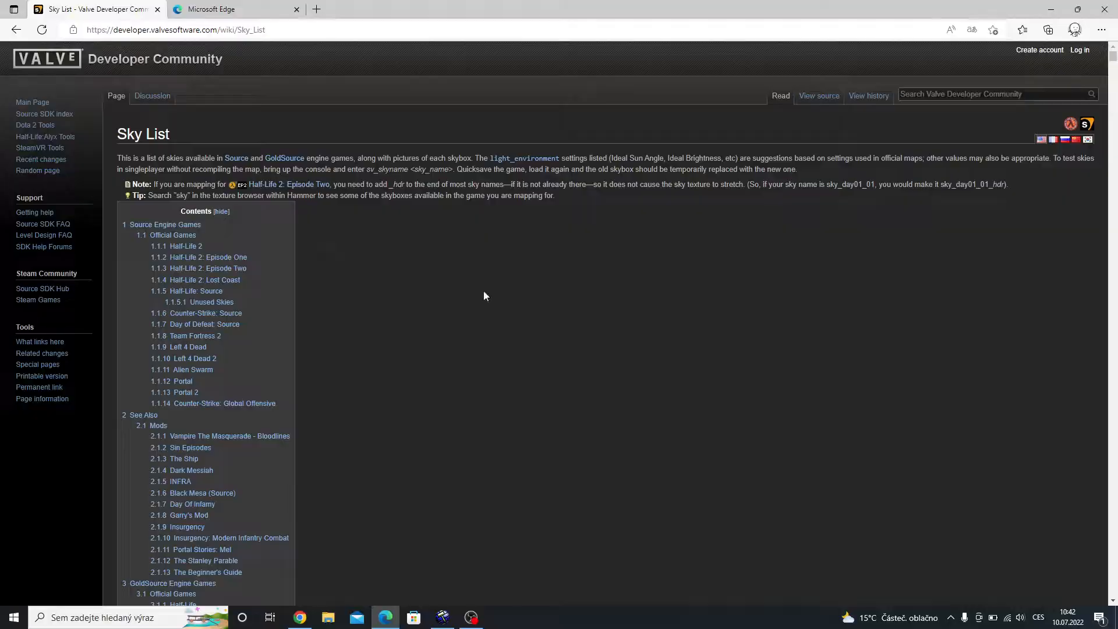
Step: Scroll the Sky List to the Half-Life 2 table and read the sky_day01_01 row values
scroll(down, 3)
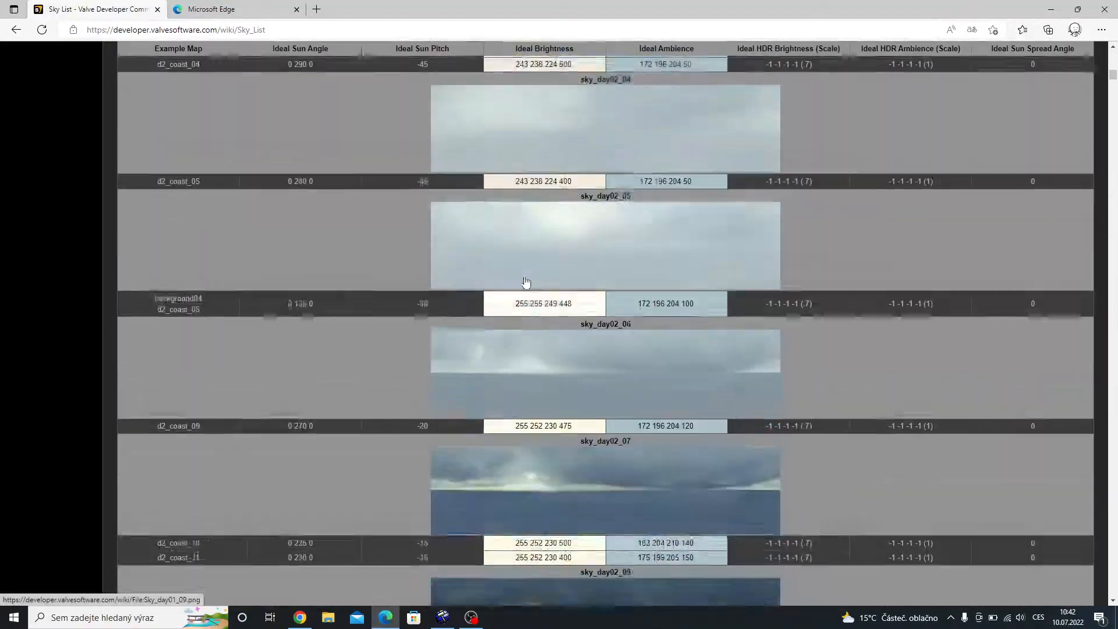
scroll(down, 3)
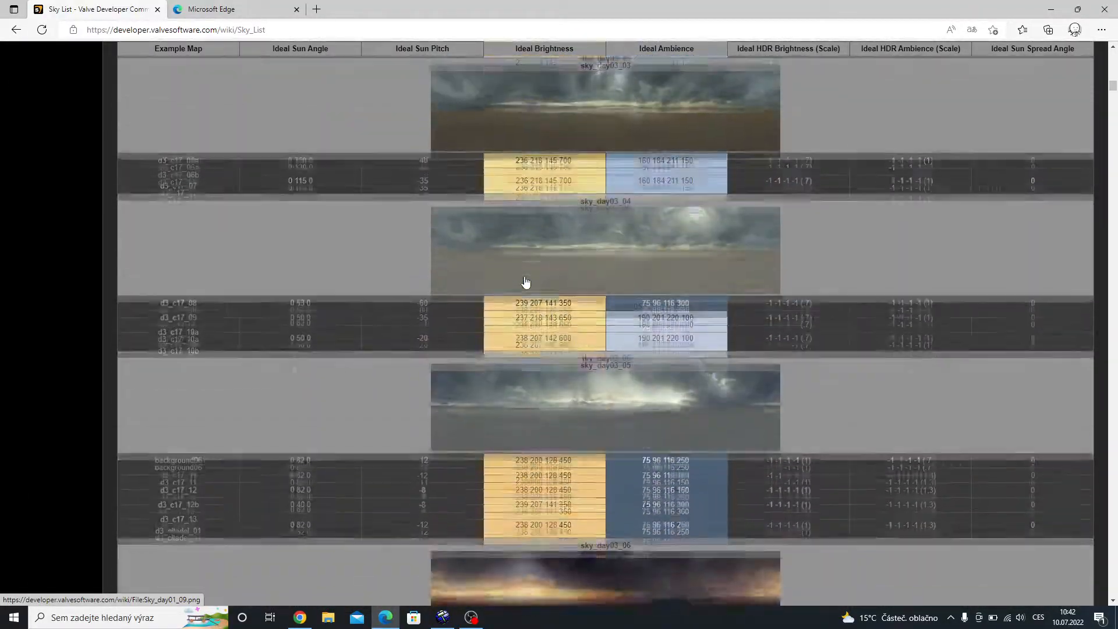
scroll(up, 3)
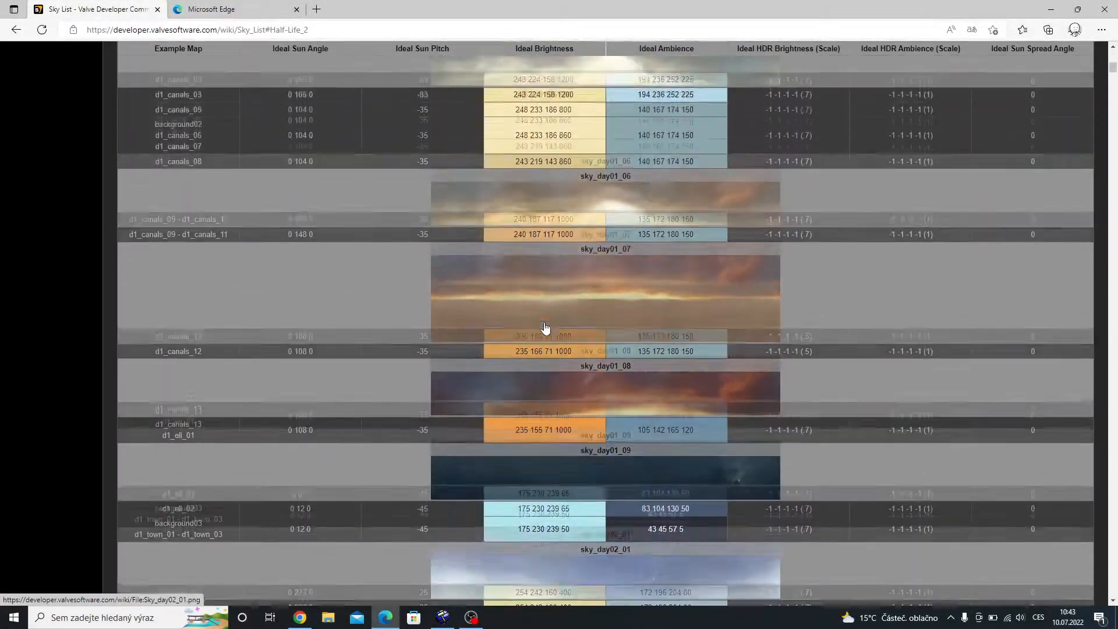
scroll(up, 3)
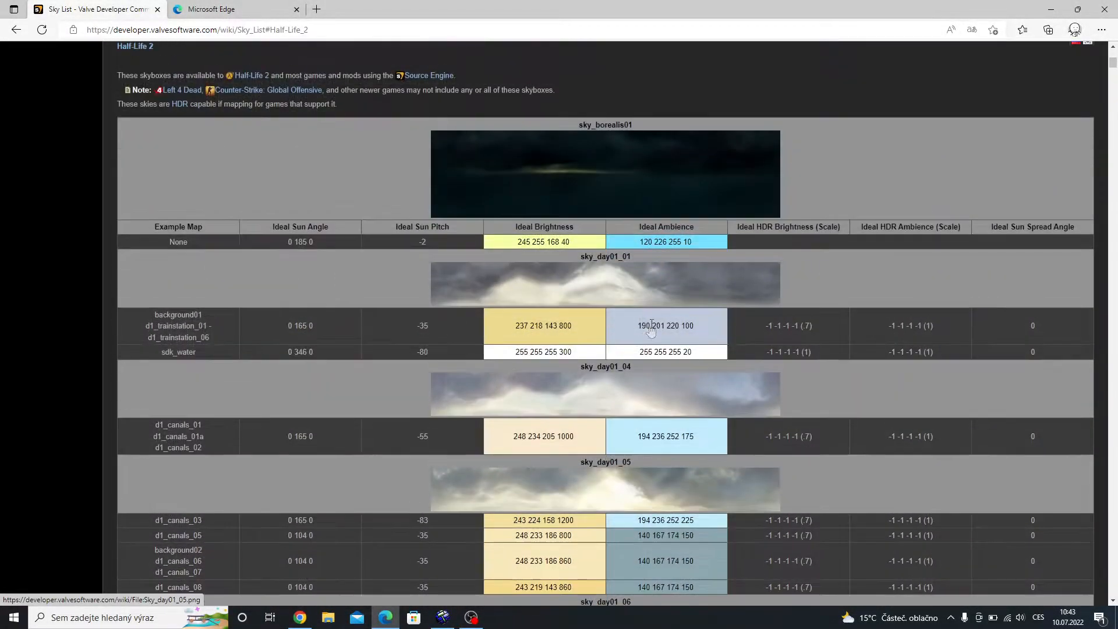
scroll(down, 3)
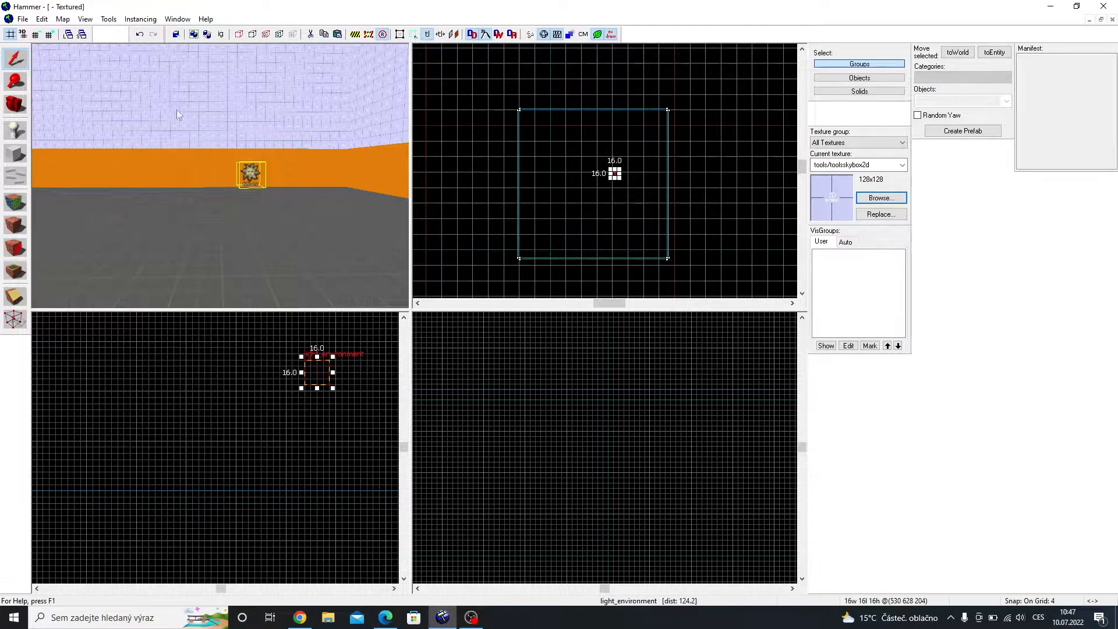
Step: In Map Properties, change SkyBox Texture Name to sky_day01_05 and apply it
click(23, 19)
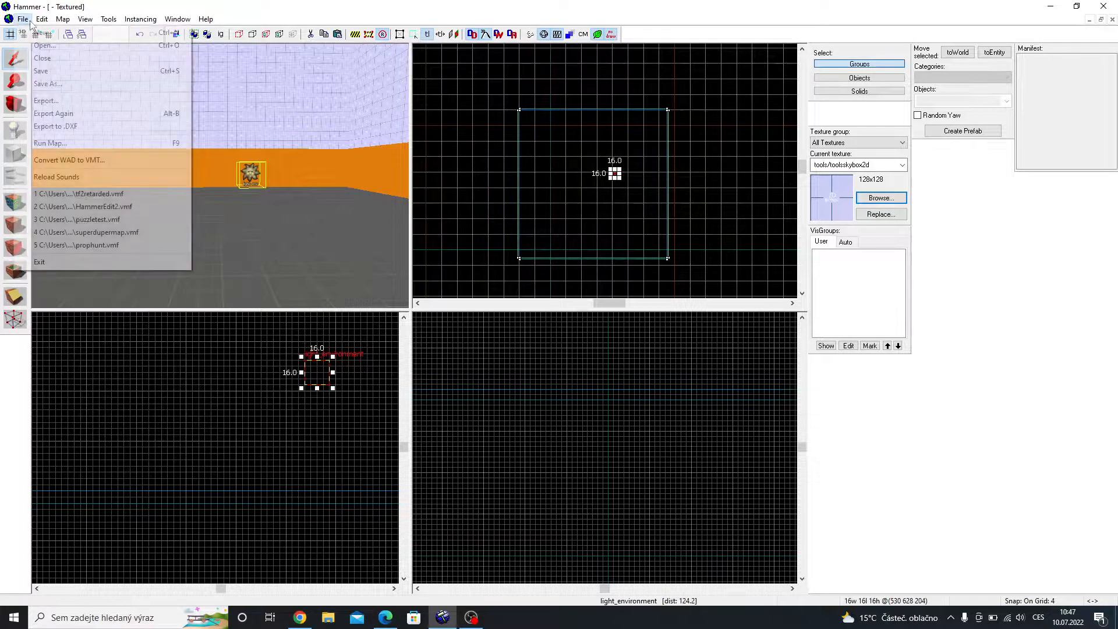
click(41, 19)
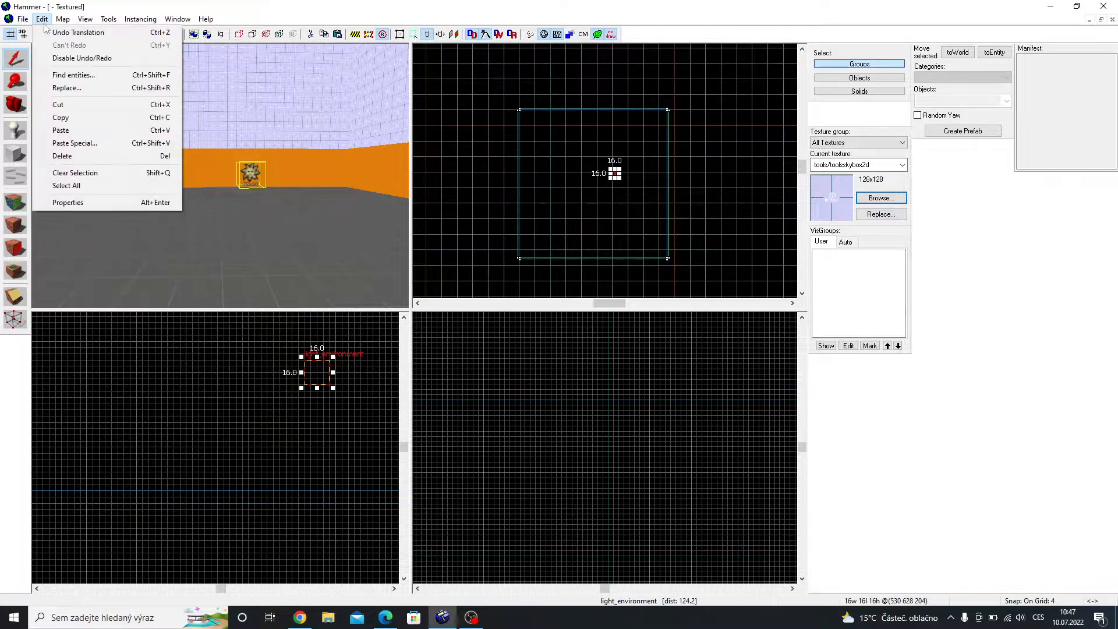
click(62, 19)
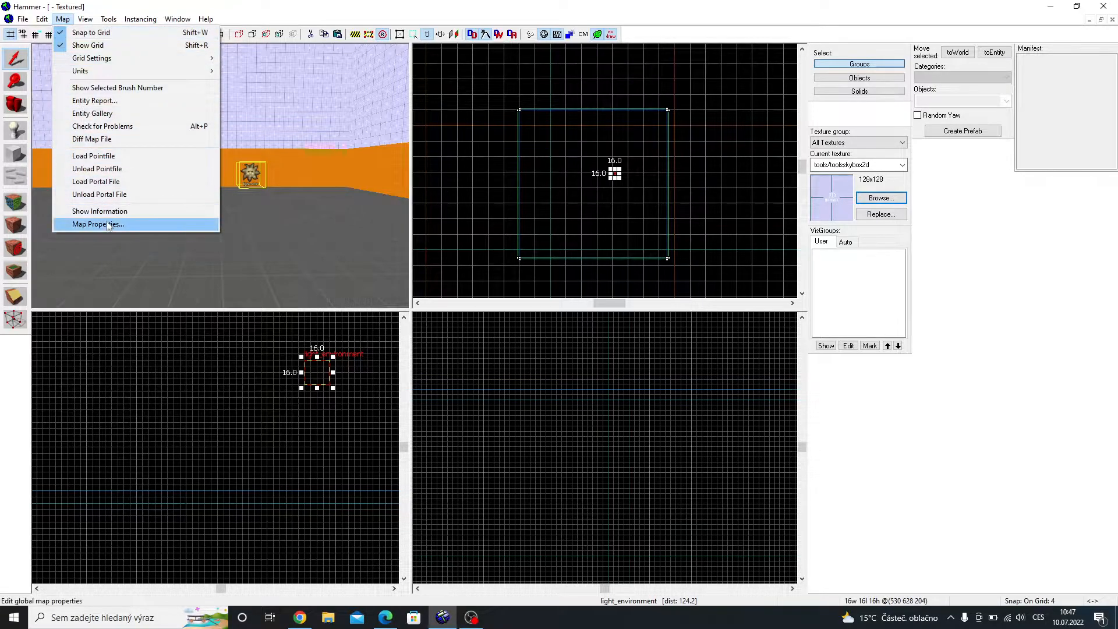
click(97, 224)
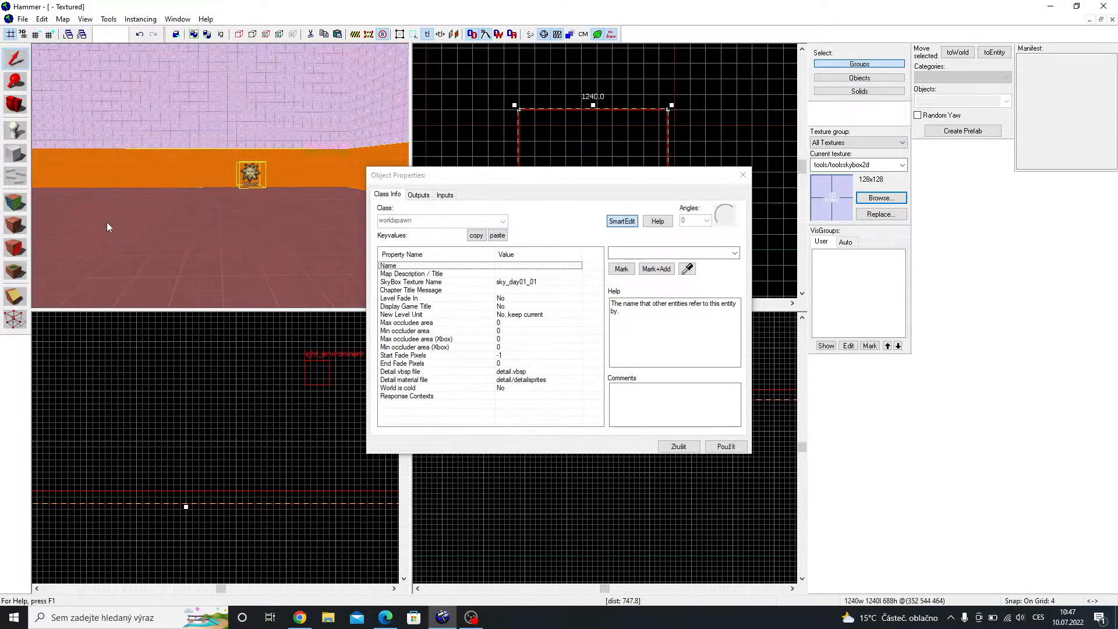
click(412, 282)
text(sky_day01_05)
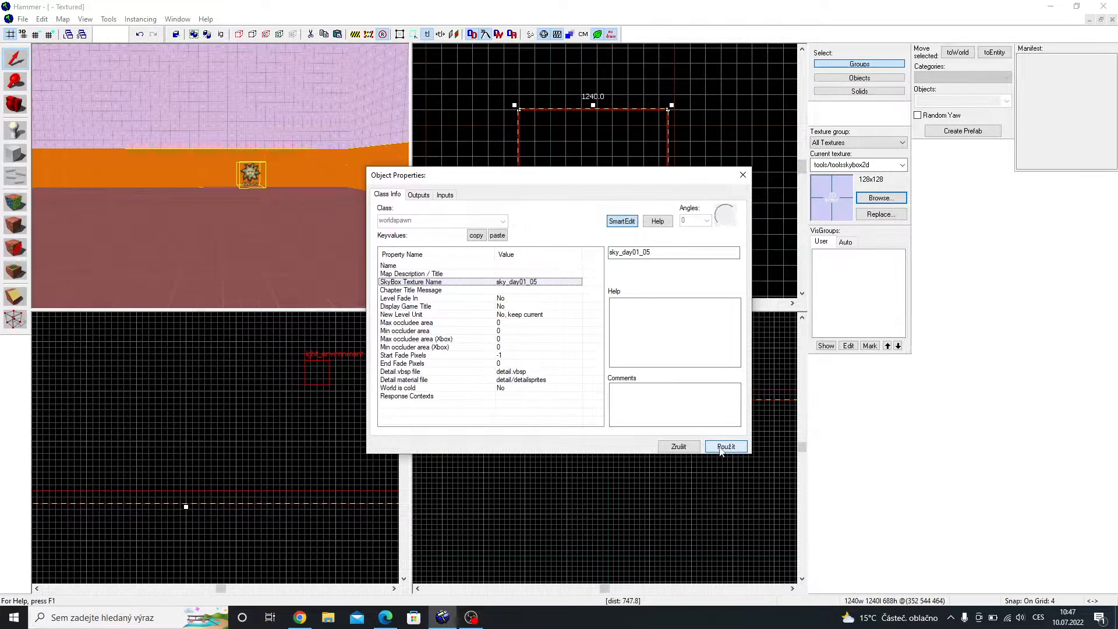
click(724, 445)
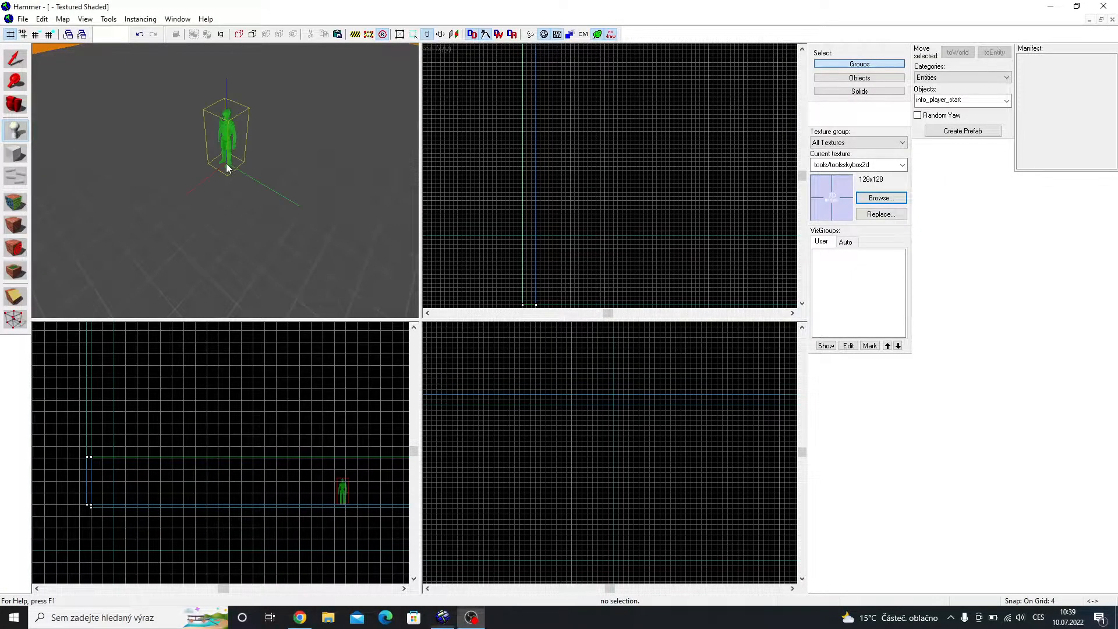
Step: Change the selected info_player_start's class to light_environment in Object Properties
click(342, 490)
text(light)
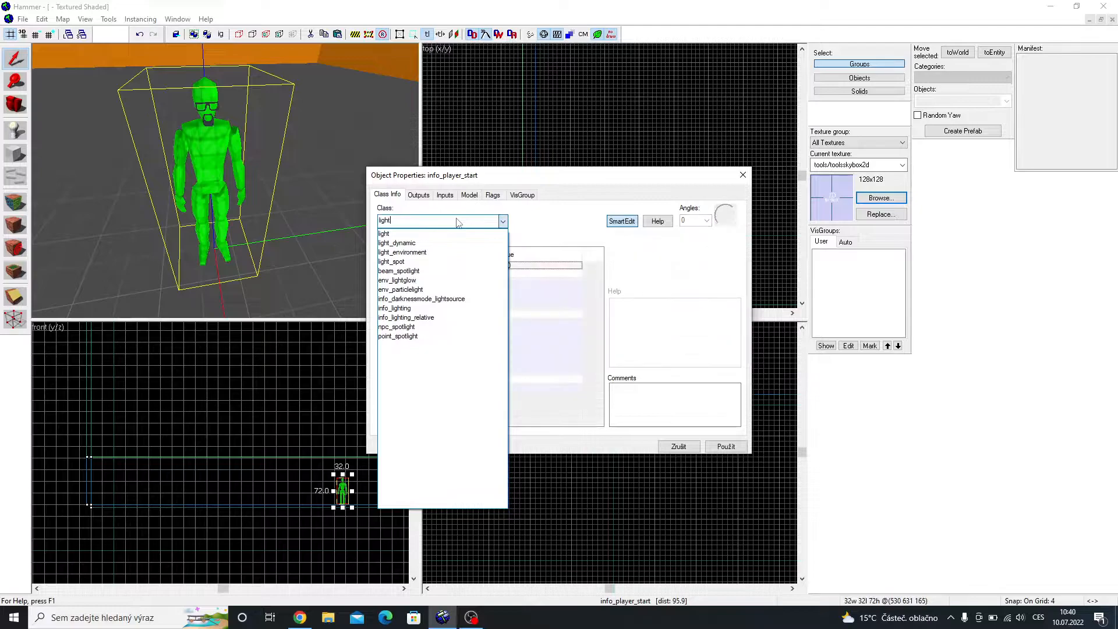
click(402, 251)
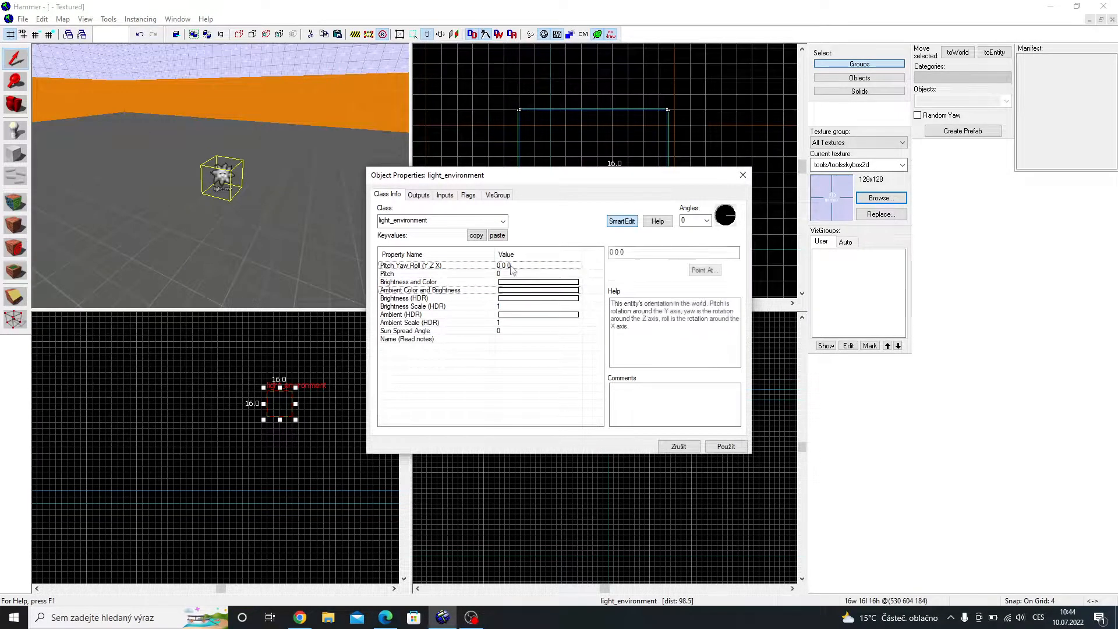
Step: Set Pitch Yaw Roll to 0 165 0 and Pitch to -83 from the sky_day01_05 row
click(385, 617)
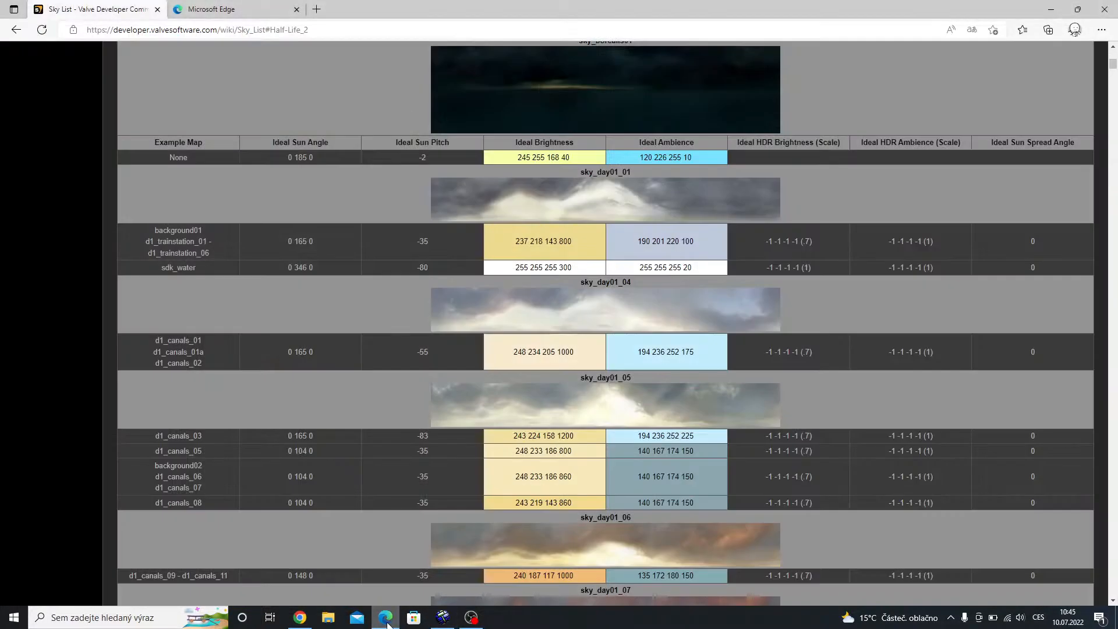
mouse_move(597, 313)
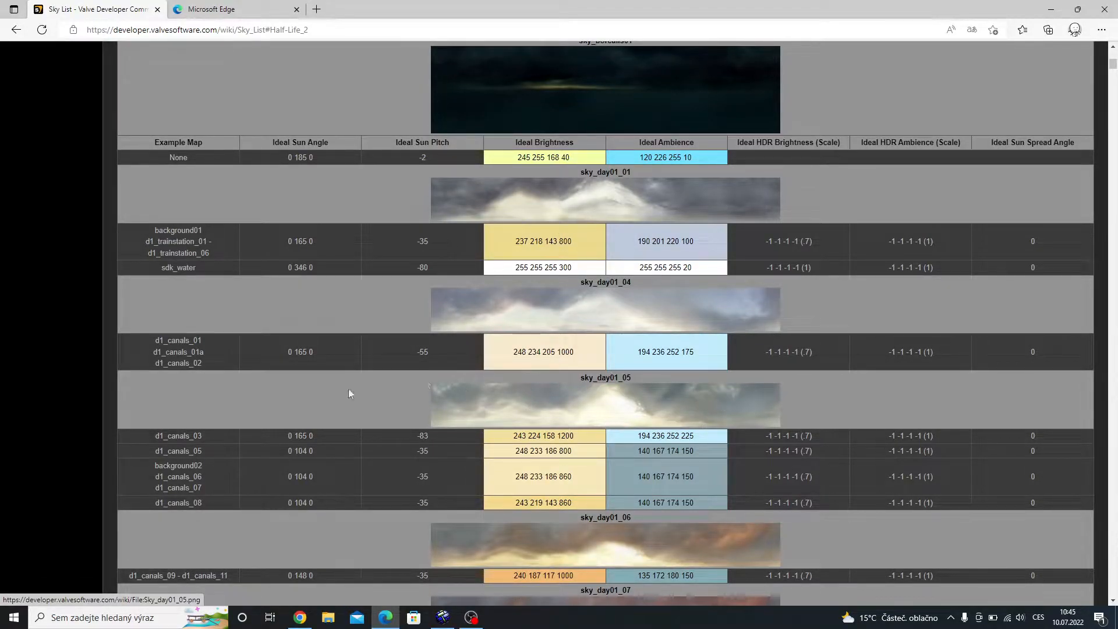
mouse_move(209, 446)
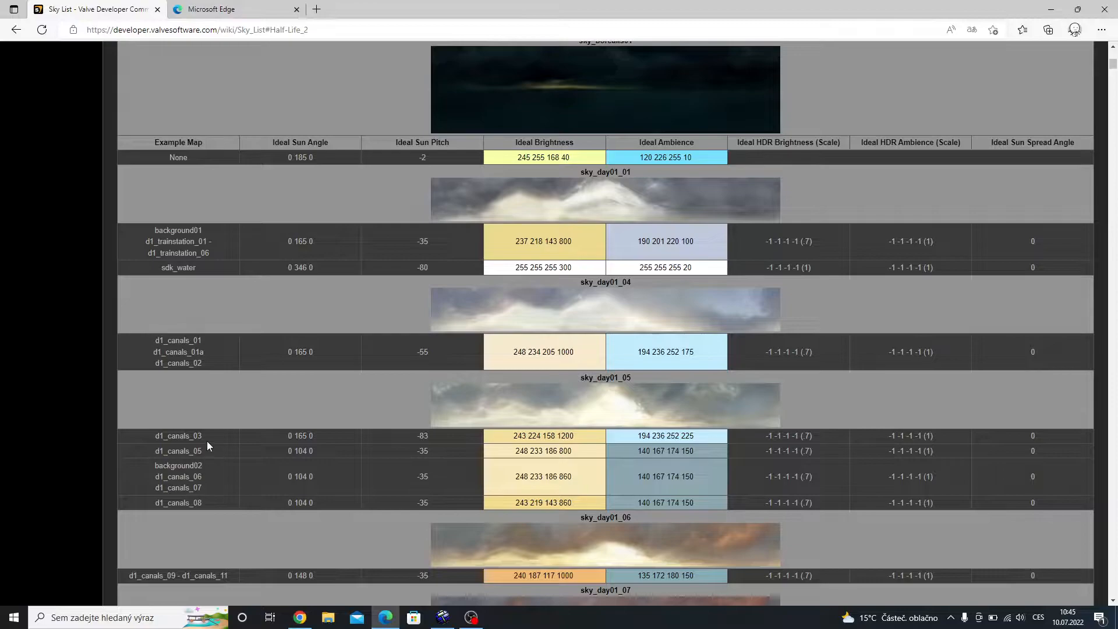
double_click(299, 435)
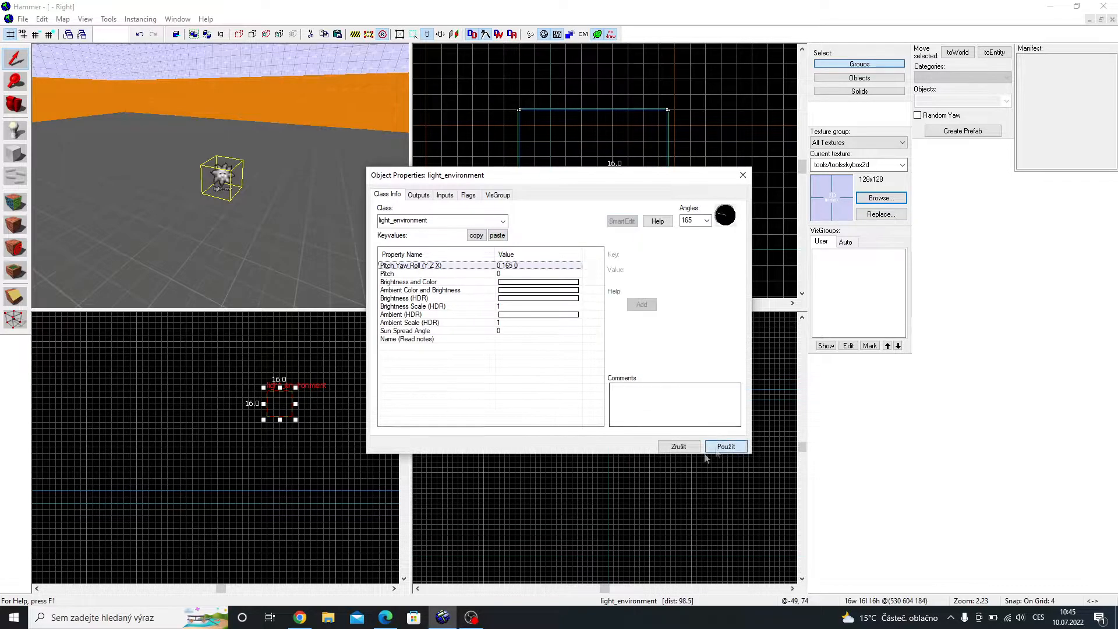
click(385, 617)
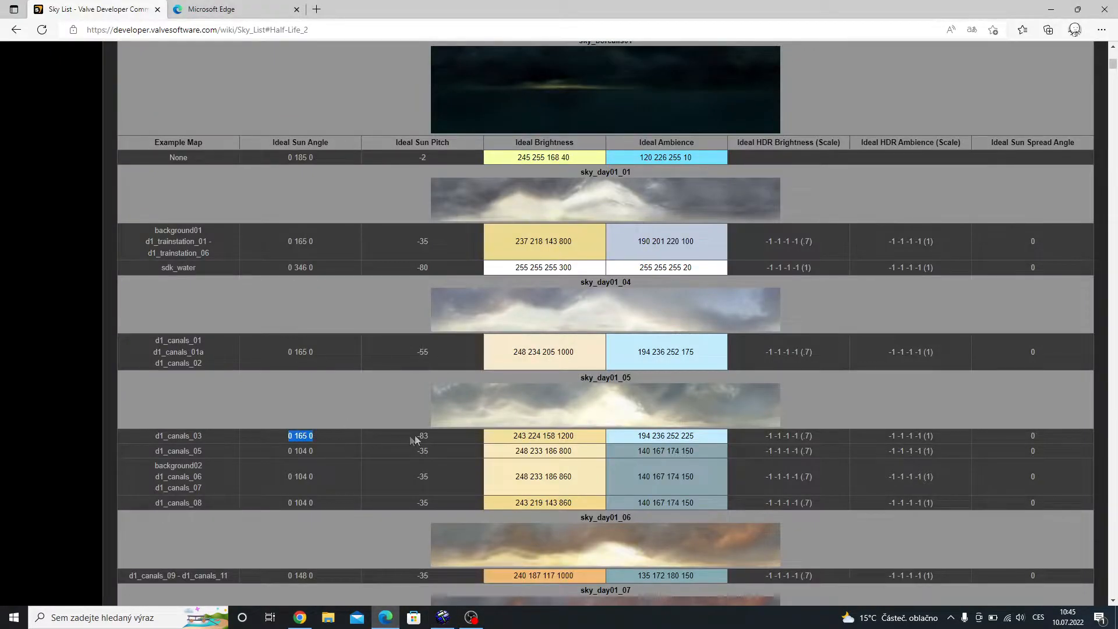
click(442, 617)
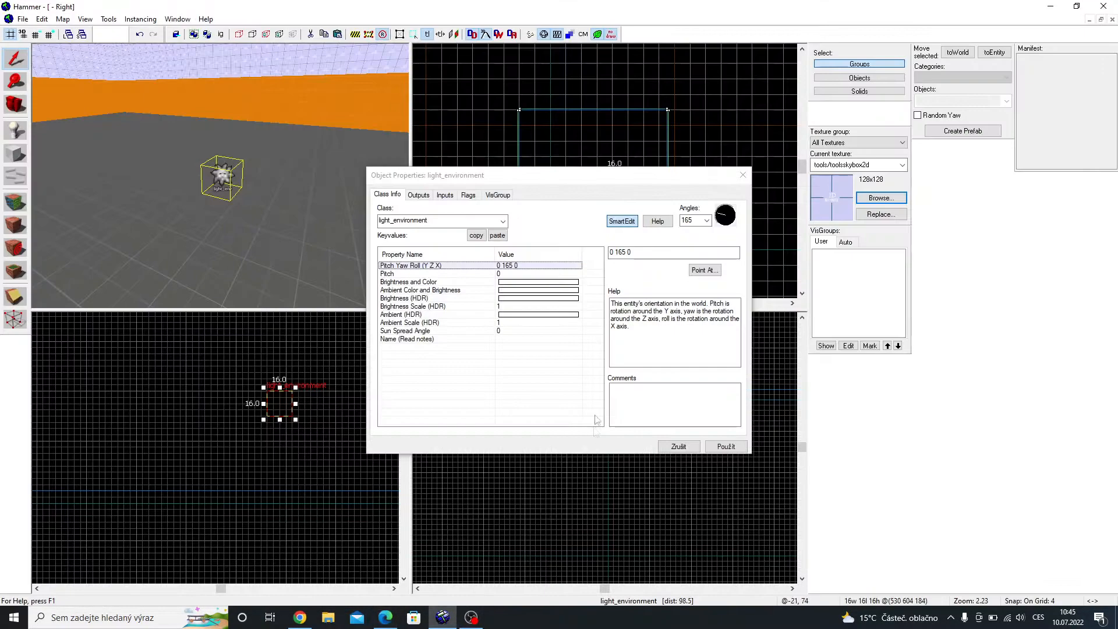
click(387, 273)
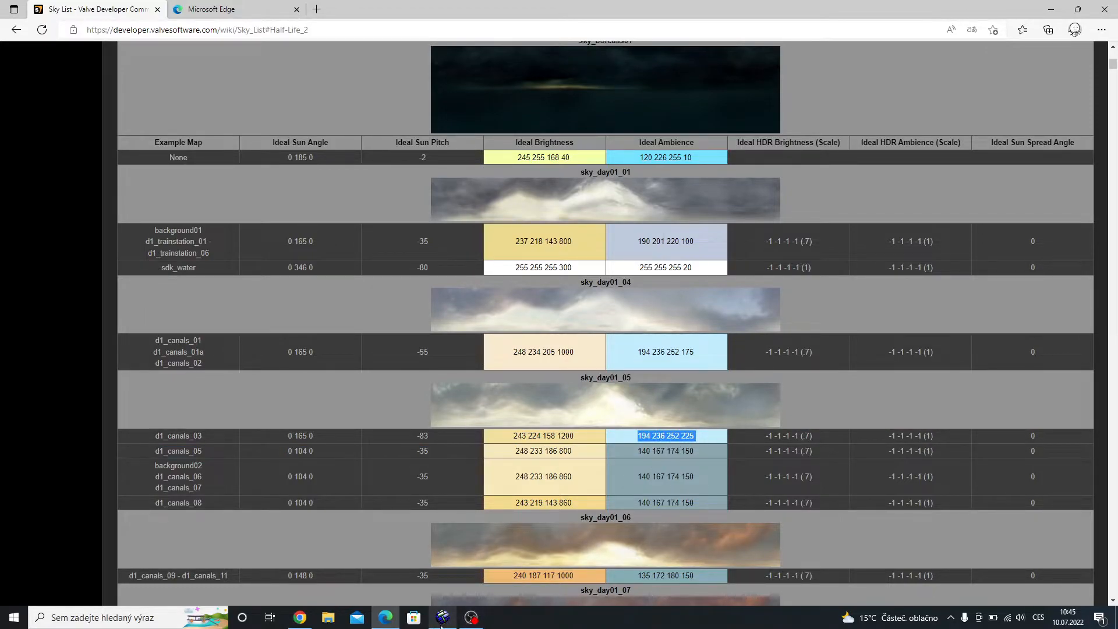
Step: Enter sky_day01_05's brightness and ambient values for the light_environment
click(443, 617)
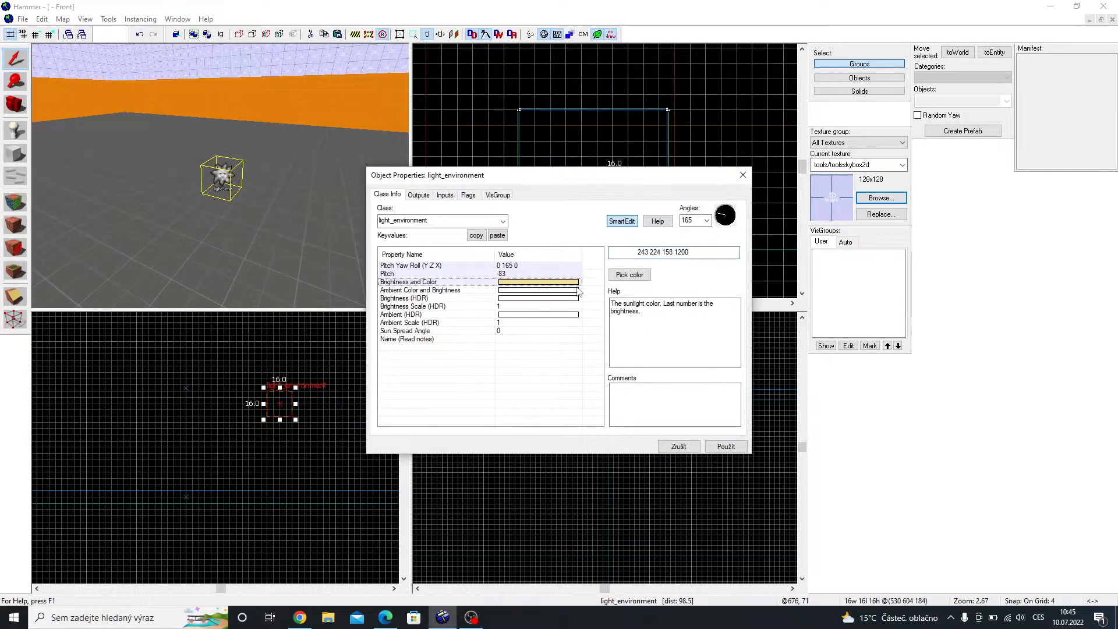
click(419, 290)
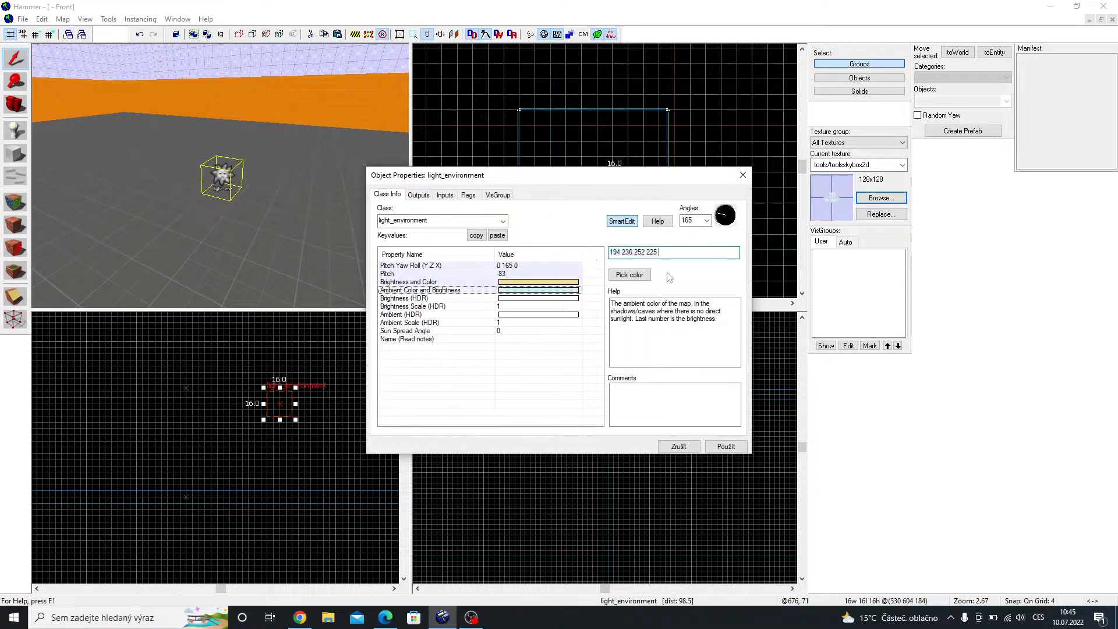